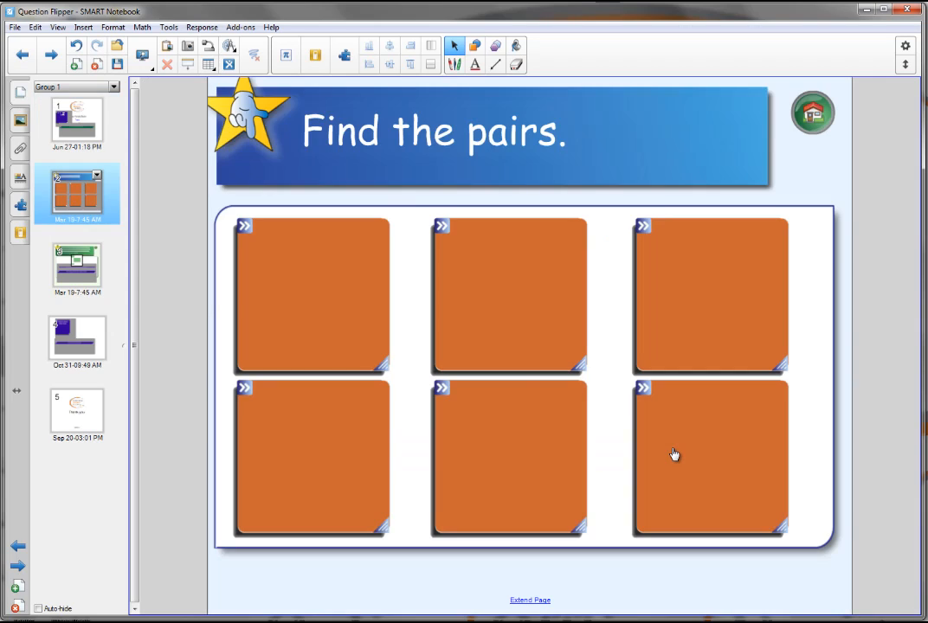
{"action": "mouse_move", "coordinate": [301, 289]}
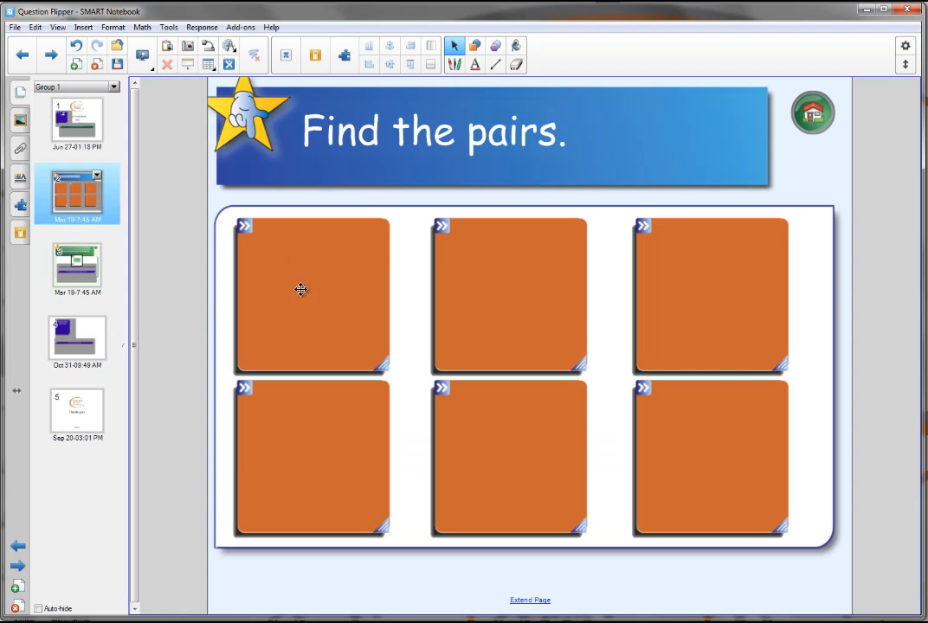
{"action": "mouse_move", "coordinate": [315, 277]}
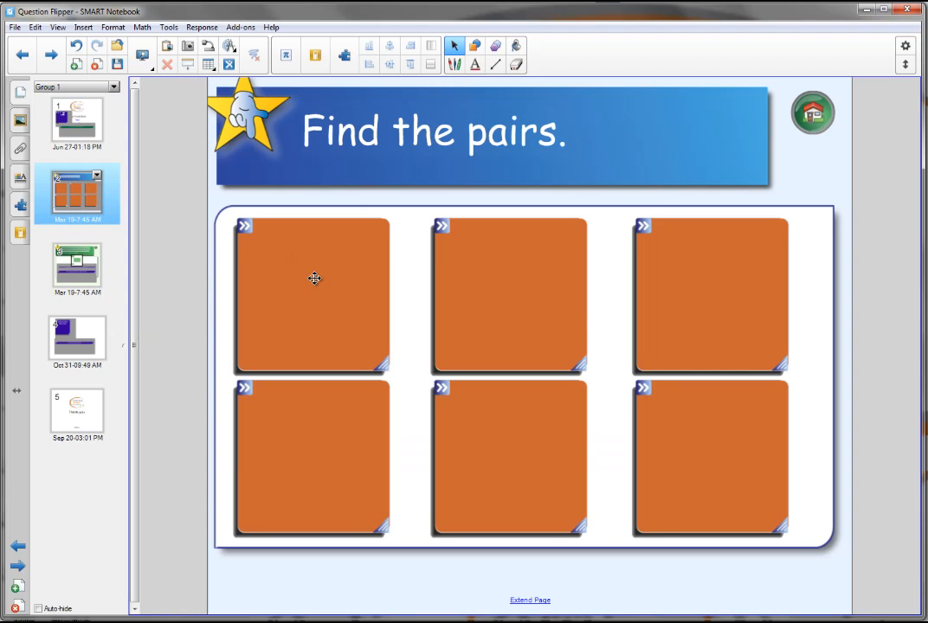
Flip the first two Find the pairs cards to reveal the match 'twelve' and '12'.
{"action": "left_click", "coordinate": [315, 295]}
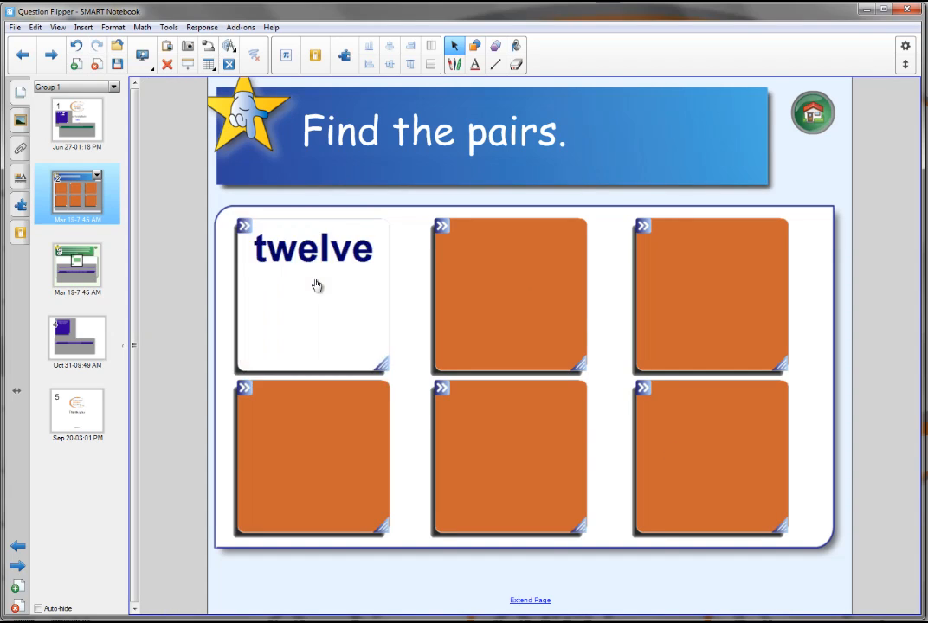
{"action": "left_click", "coordinate": [509, 458]}
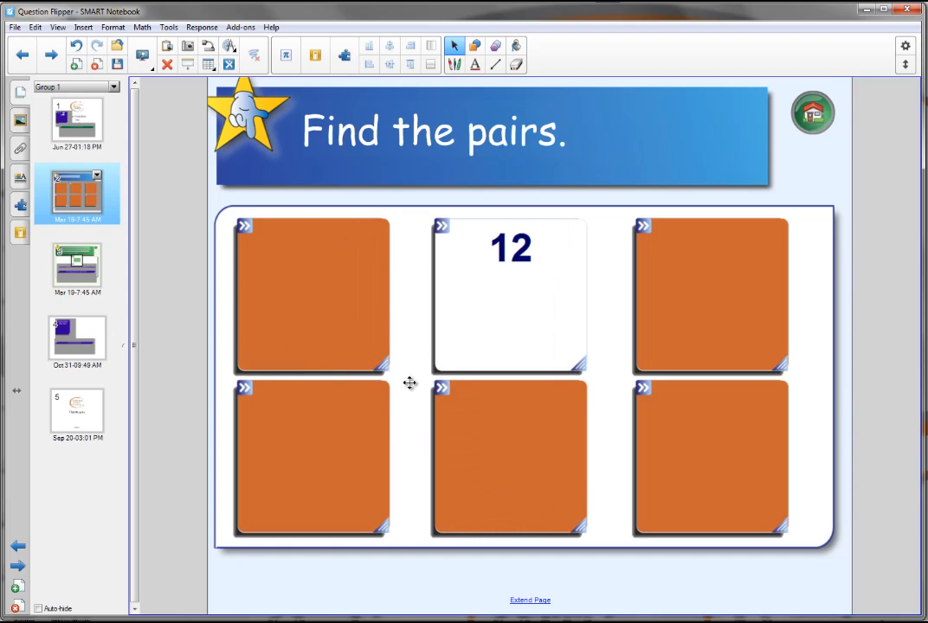
{"action": "left_click", "coordinate": [311, 294]}
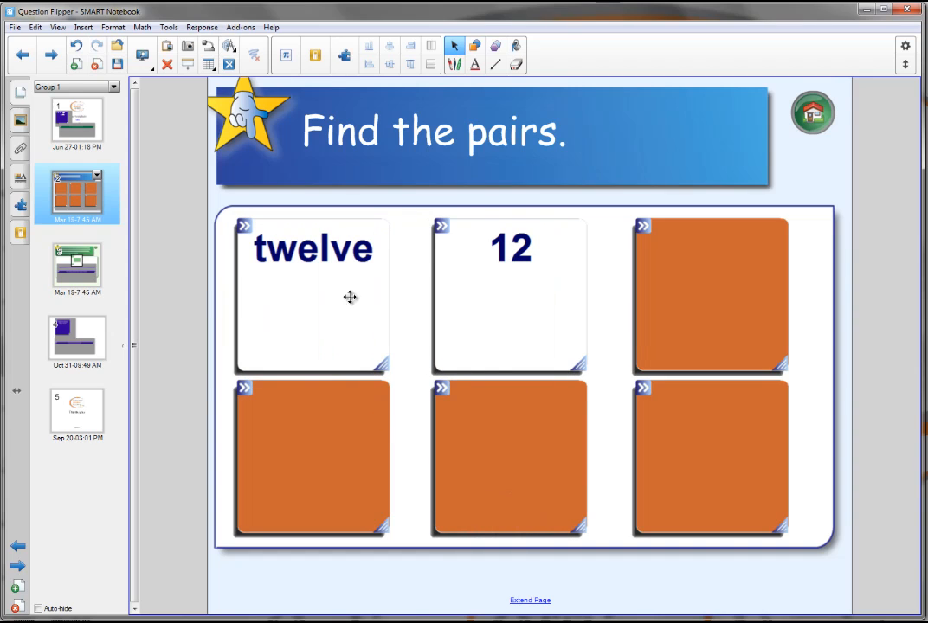
{"action": "mouse_move", "coordinate": [748, 318]}
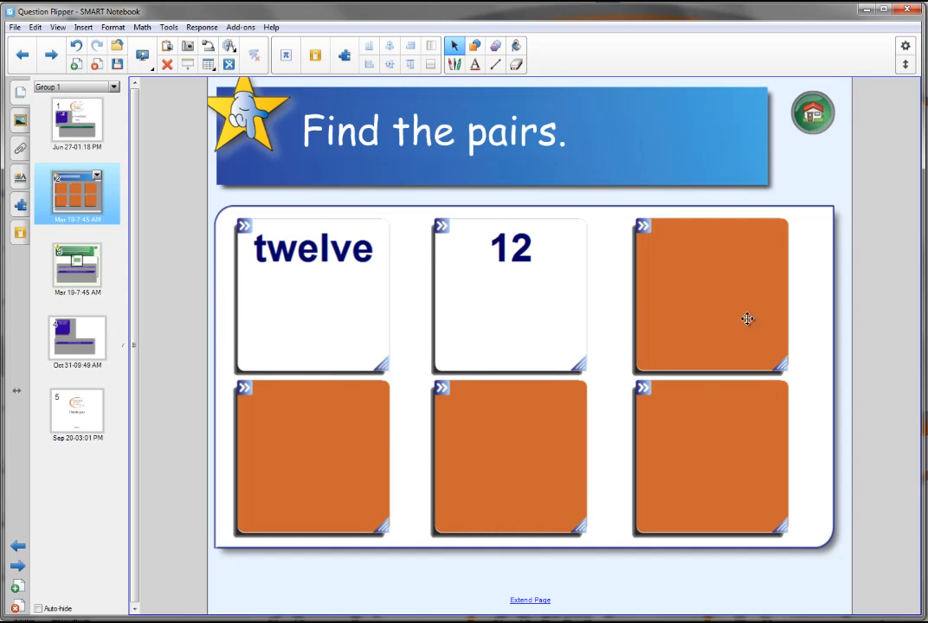
{"action": "mouse_move", "coordinate": [602, 318]}
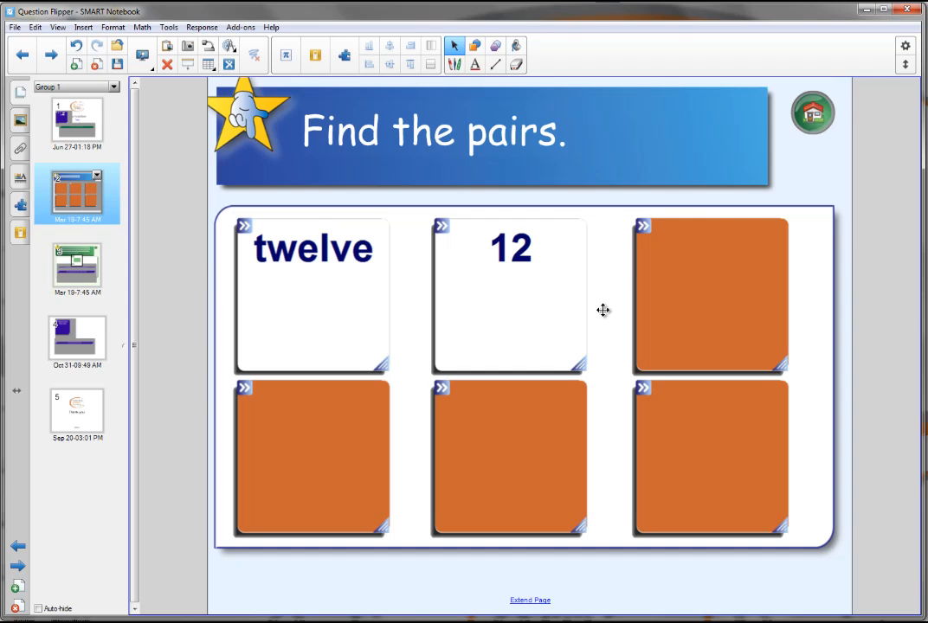
{"action": "mouse_move", "coordinate": [161, 268]}
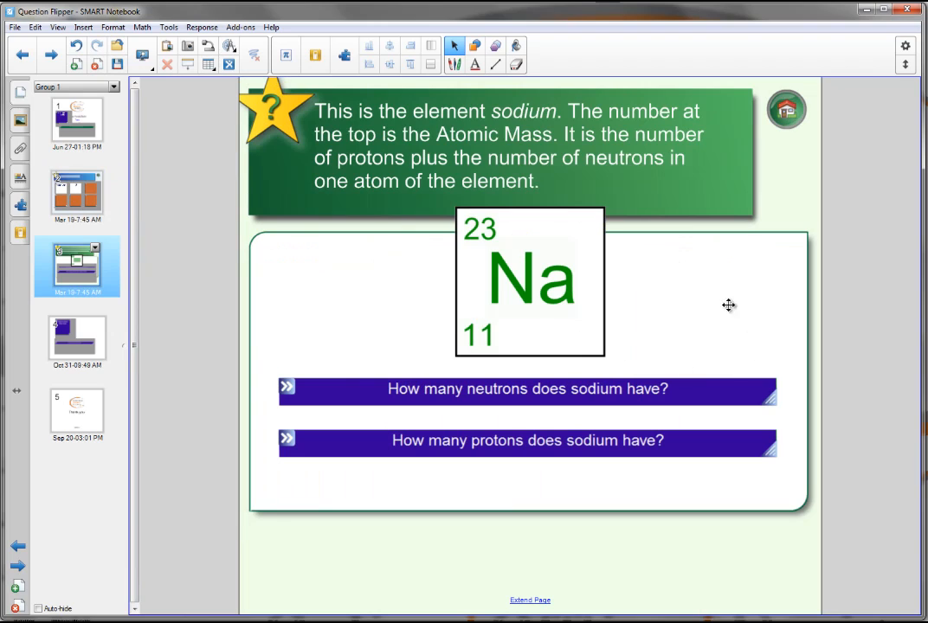
{"action": "mouse_move", "coordinate": [717, 270]}
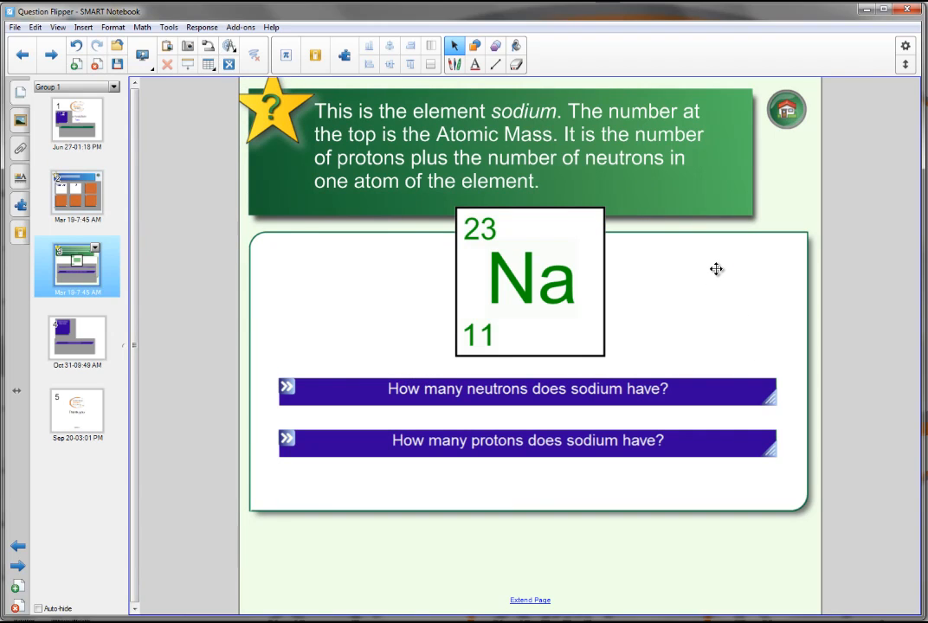
{"action": "mouse_move", "coordinate": [599, 377]}
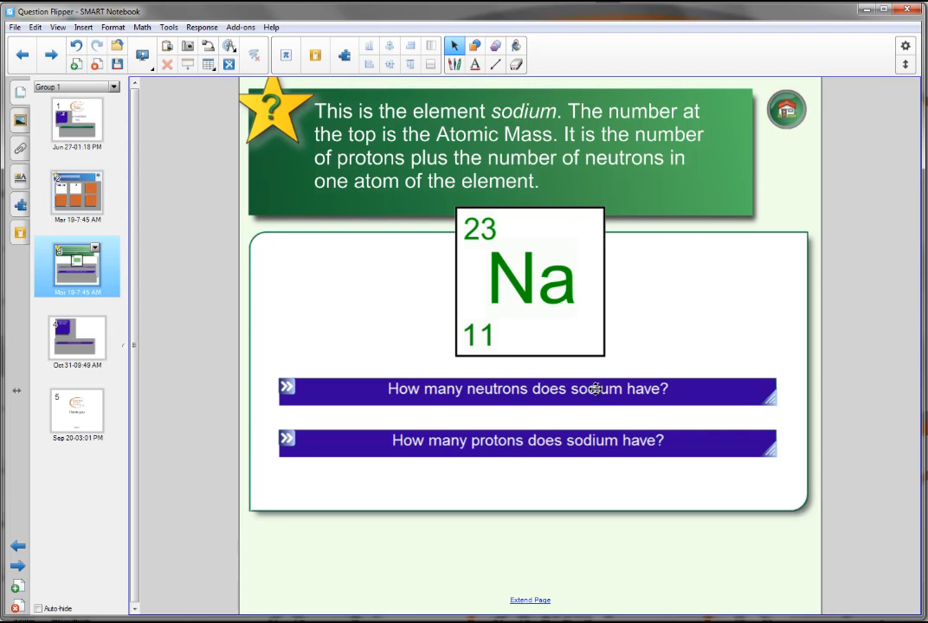
Reveal sodium's neutron and proton answers, then flip both back to their questions.
{"action": "left_click", "coordinate": [528, 387]}
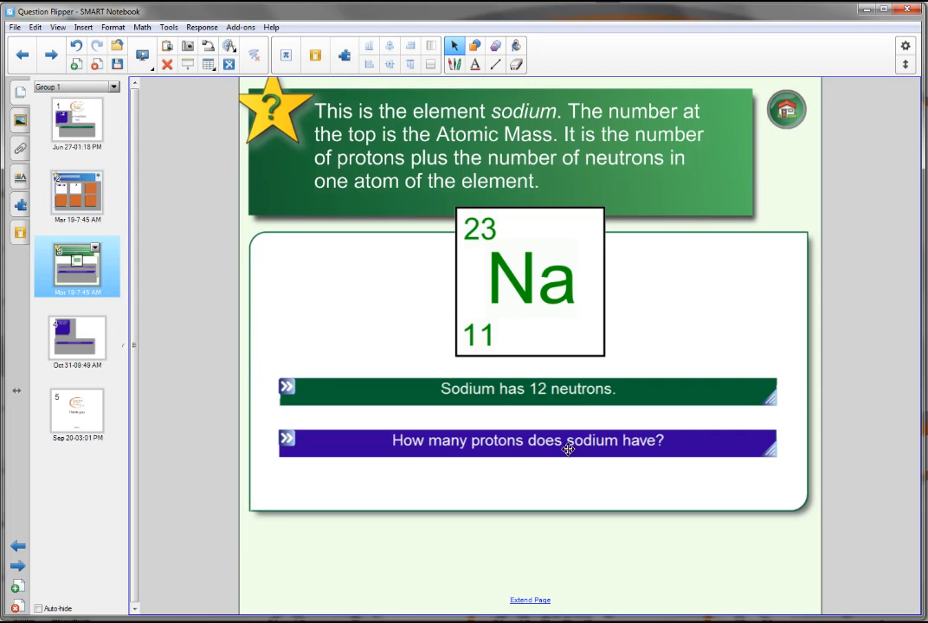
{"action": "left_click", "coordinate": [528, 441]}
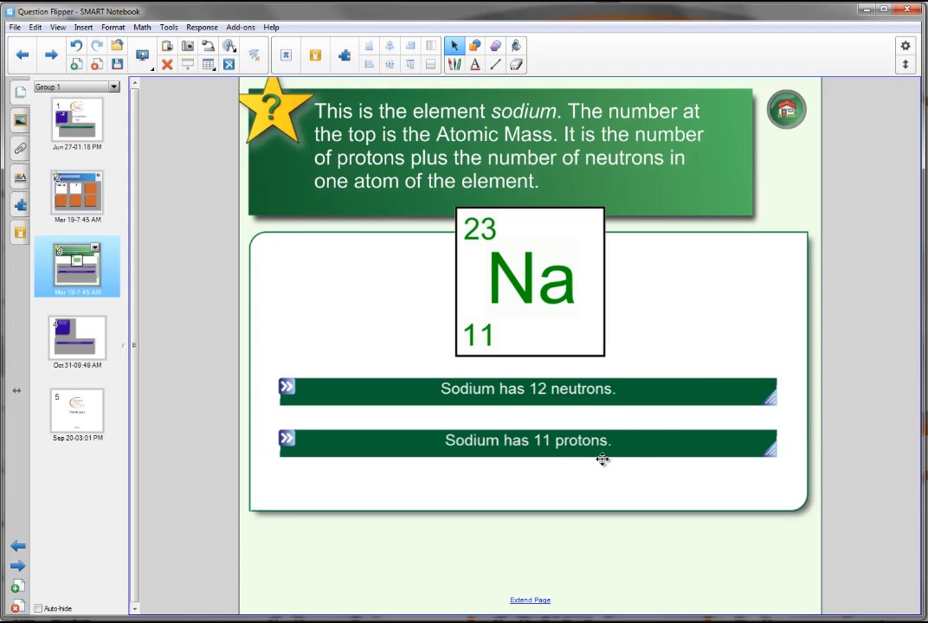
{"action": "left_click", "coordinate": [526, 443]}
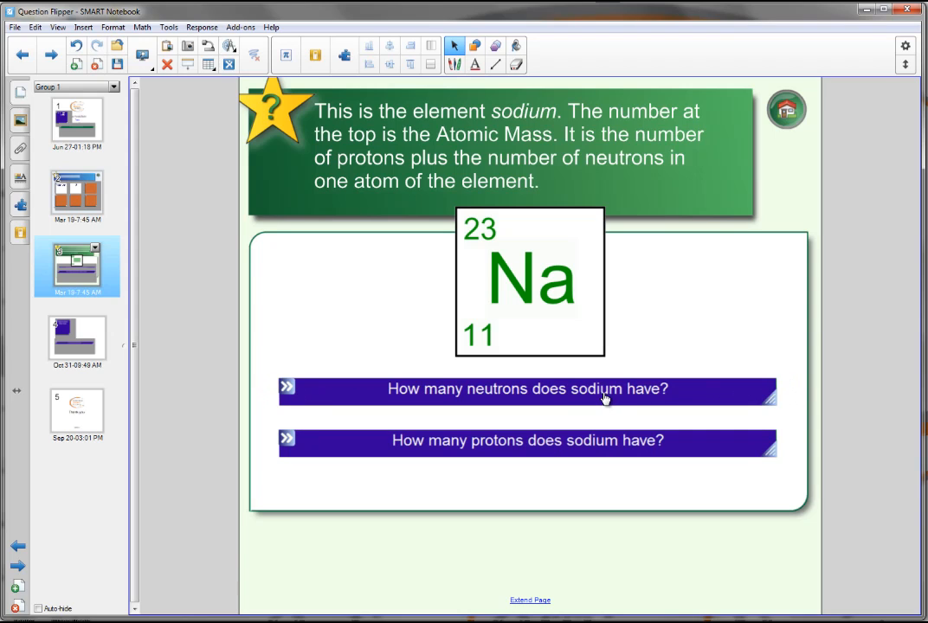
{"action": "left_click", "coordinate": [76, 337]}
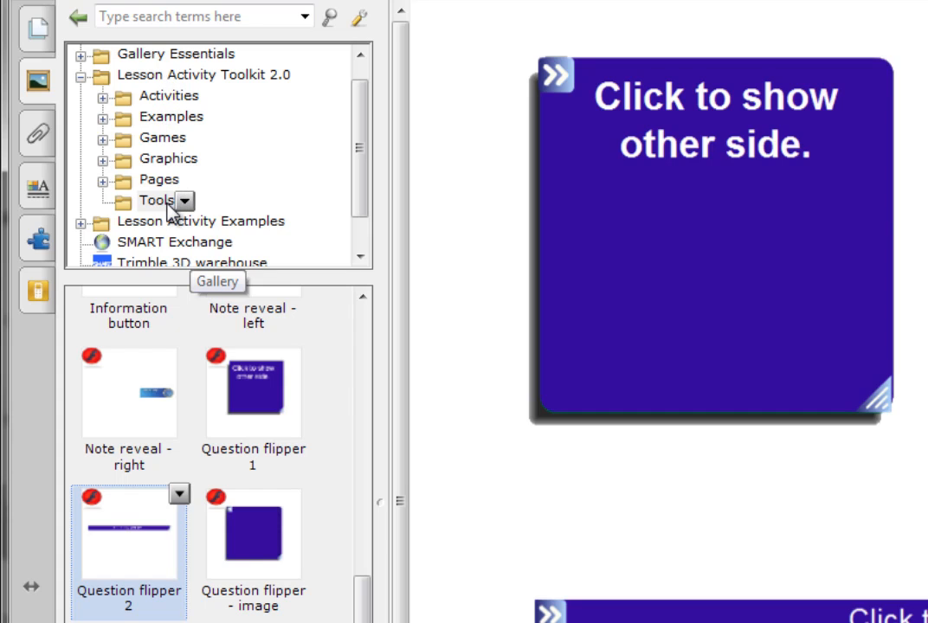
{"action": "mouse_move", "coordinate": [294, 395]}
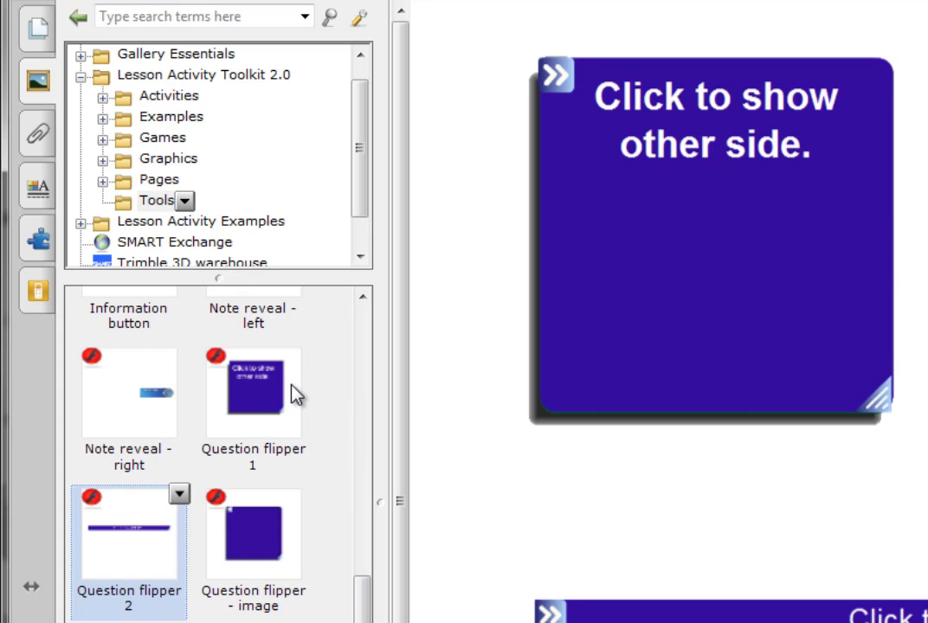
In the Lesson Activity Toolkit Tools folder, preview Question flipper 1 and choose the long Question flipper 2.
{"action": "left_click", "coordinate": [253, 395]}
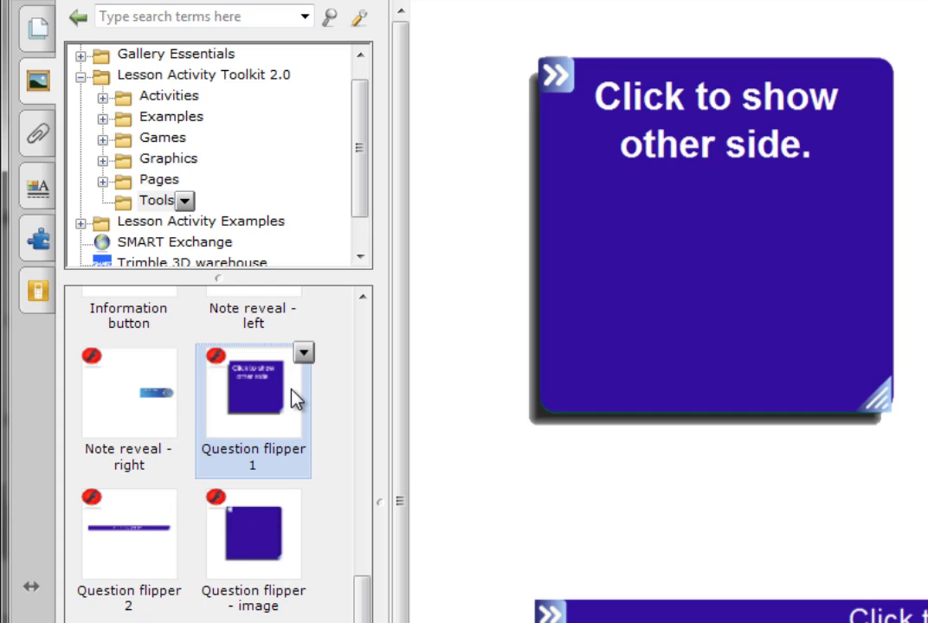
{"action": "mouse_move", "coordinate": [142, 530]}
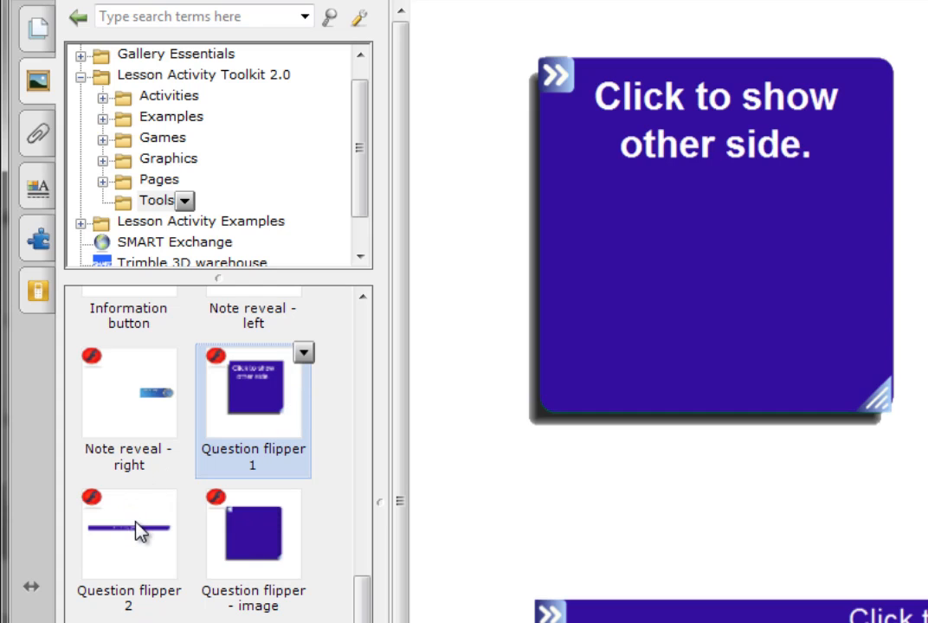
{"action": "left_click", "coordinate": [128, 533]}
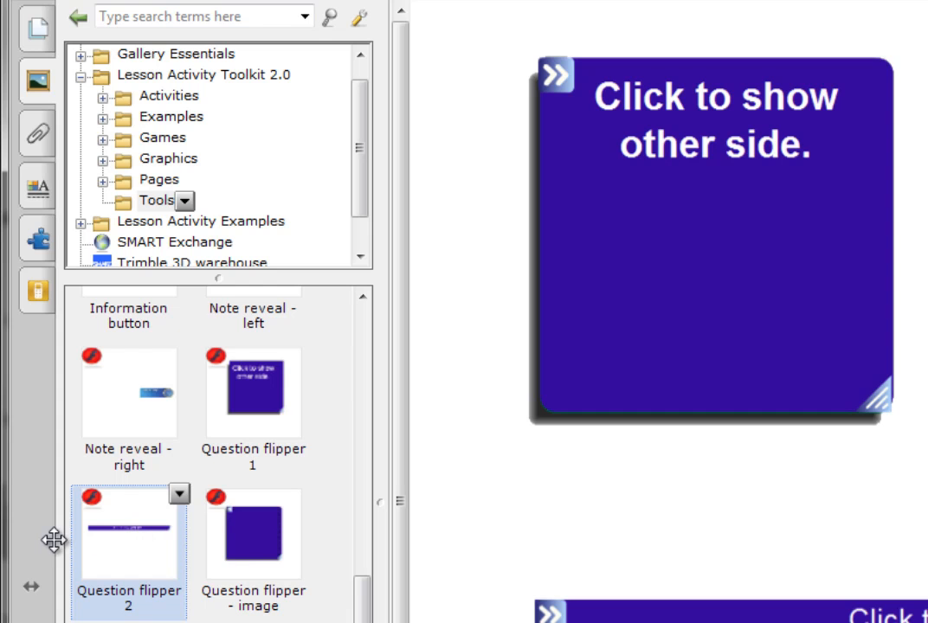
{"action": "mouse_move", "coordinate": [142, 546]}
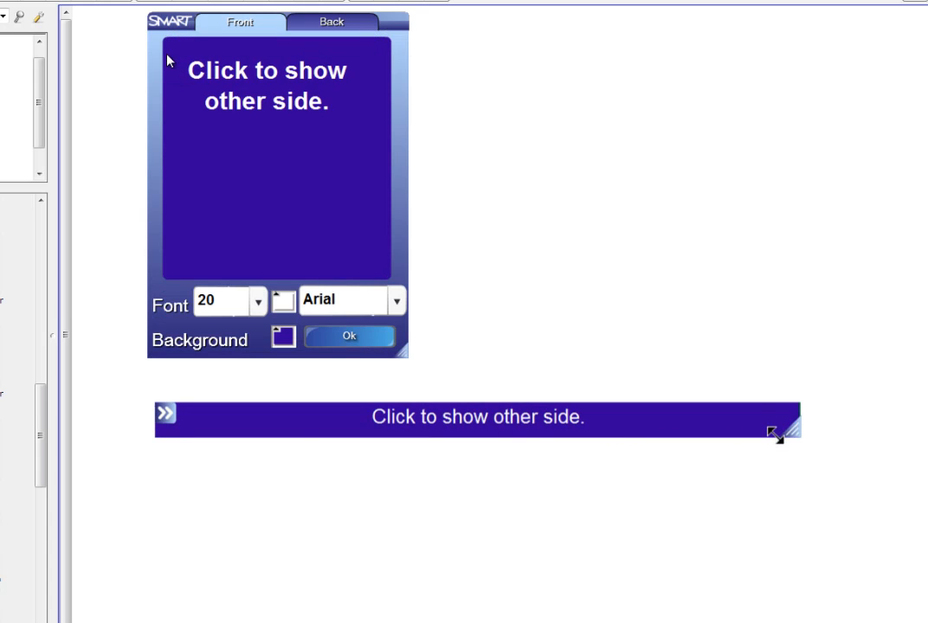
{"action": "mouse_move", "coordinate": [241, 54]}
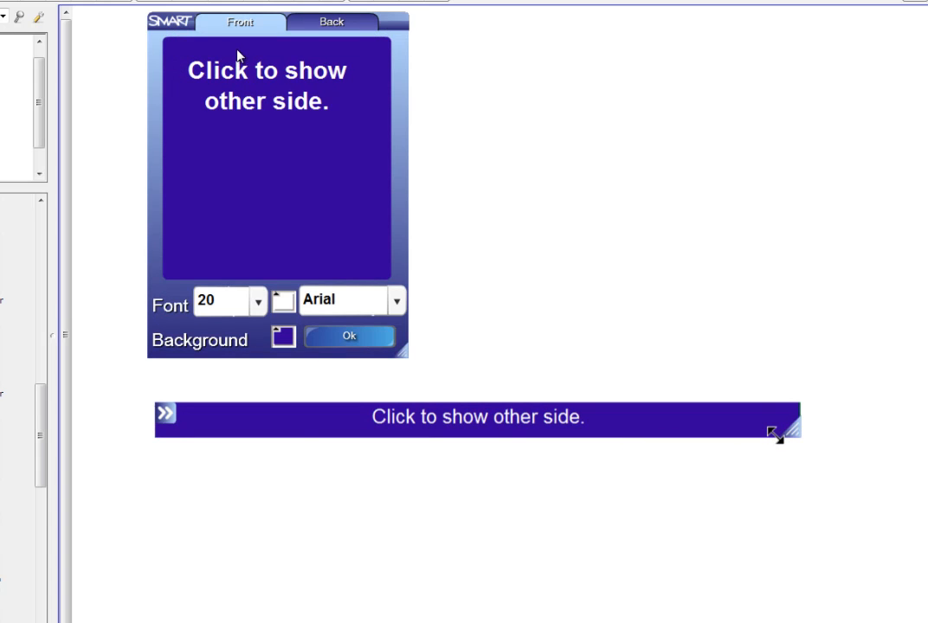
{"action": "mouse_move", "coordinate": [239, 83]}
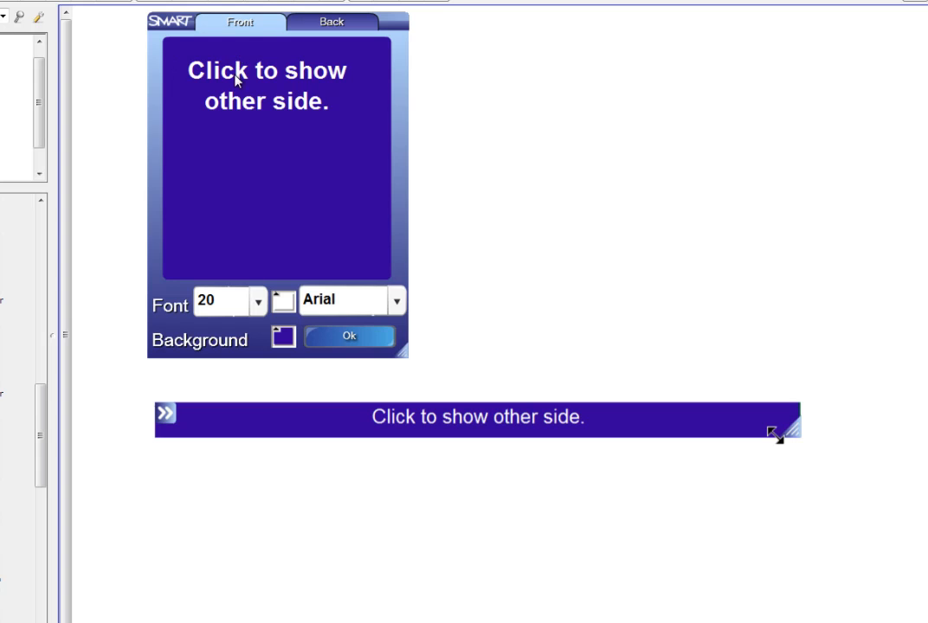
Set the flipper's front text to 'This is the question side.' on a red background.
{"action": "left_click", "coordinate": [238, 23]}
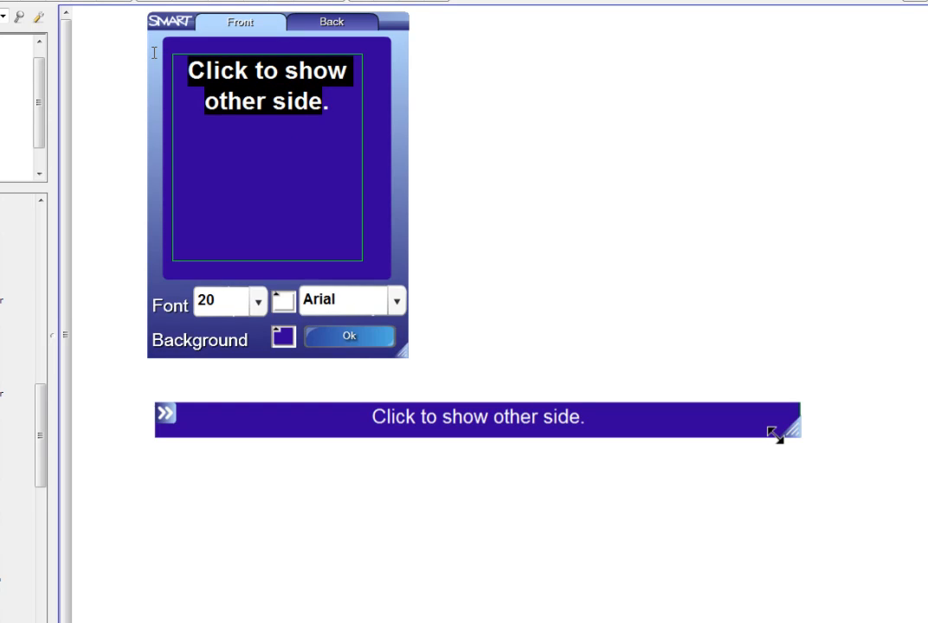
{"action": "type", "text": "This is ."}
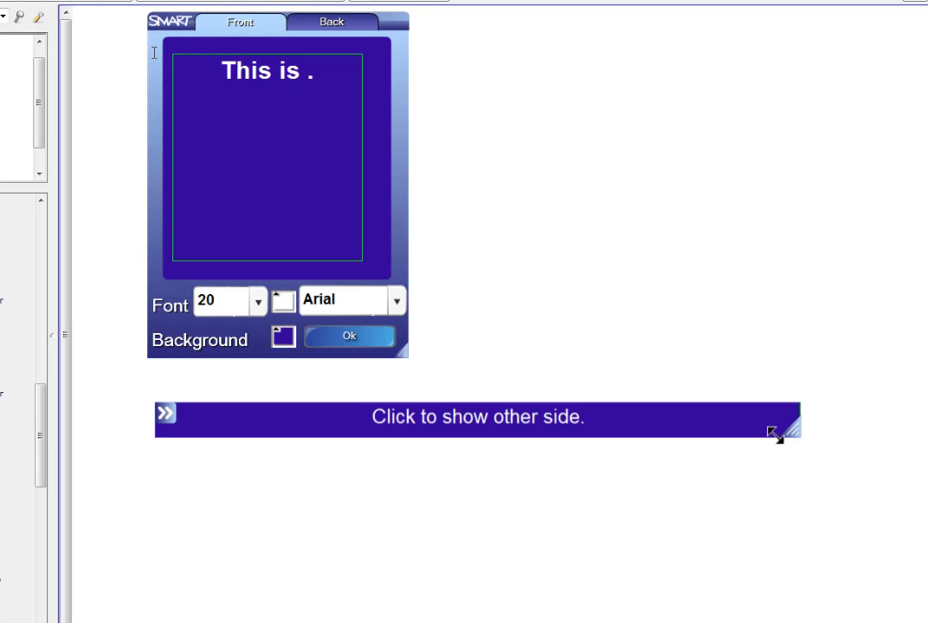
{"action": "type", "text": "the question side"}
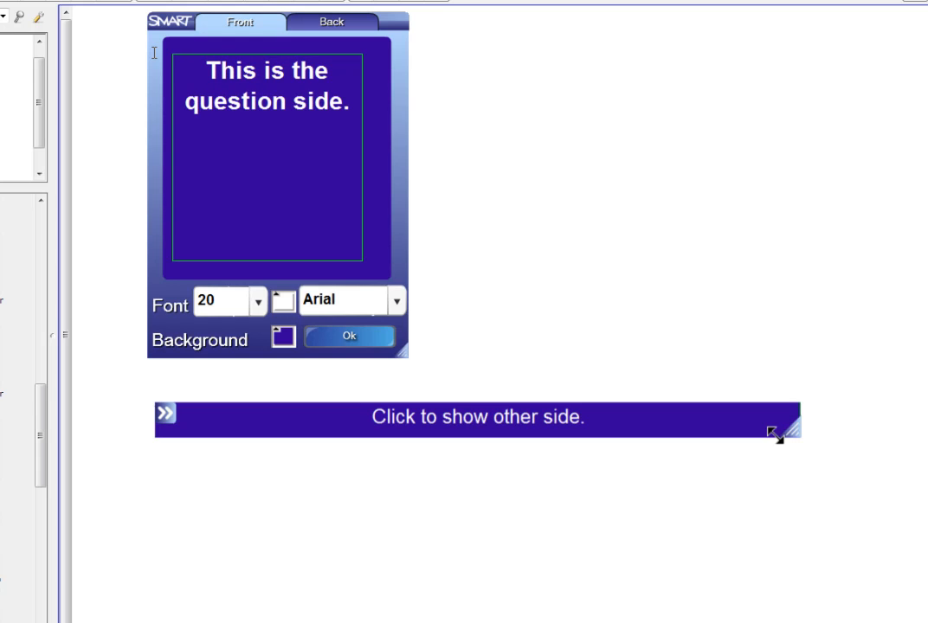
{"action": "mouse_move", "coordinate": [310, 320]}
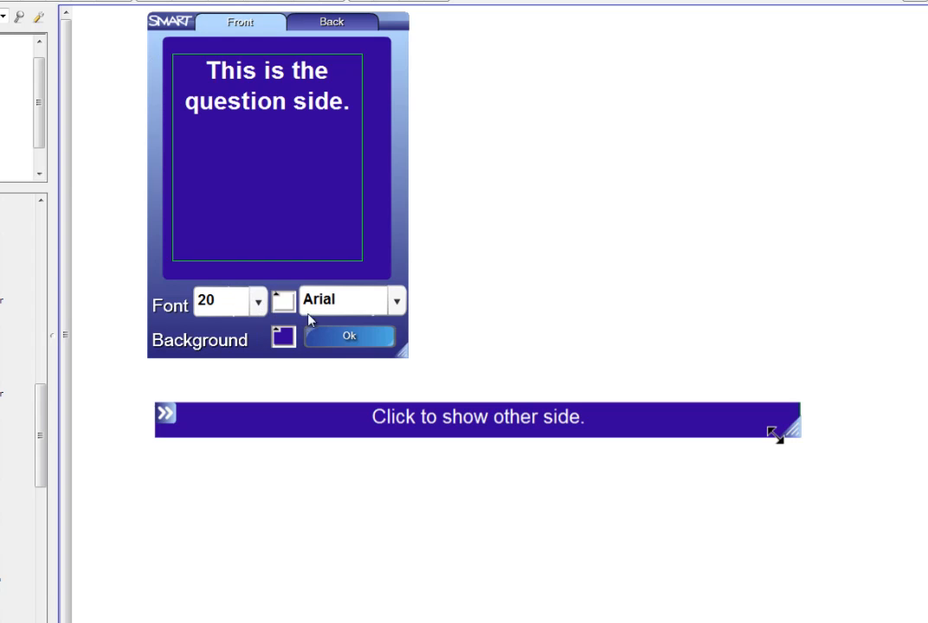
{"action": "mouse_move", "coordinate": [274, 297]}
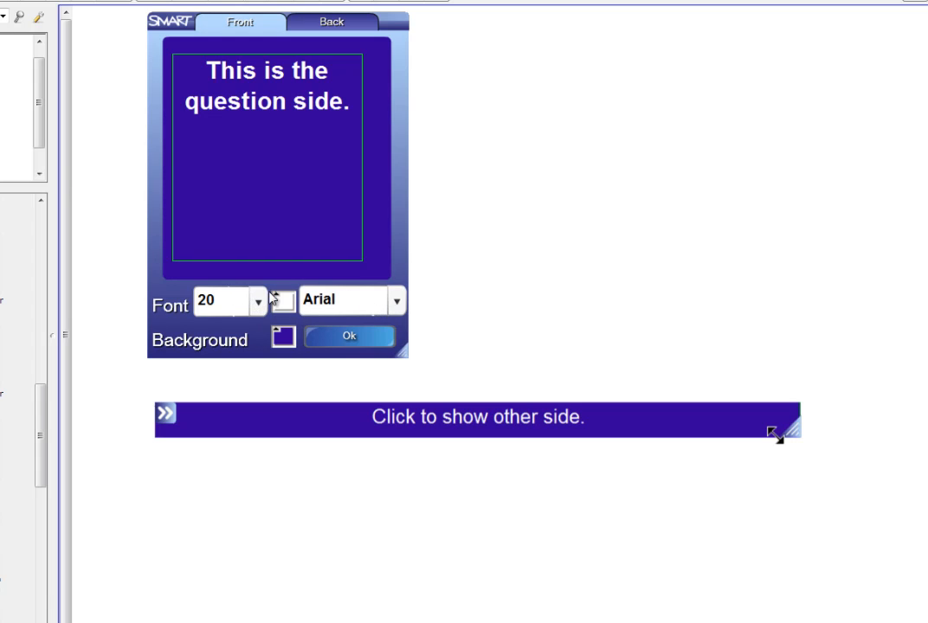
{"action": "mouse_move", "coordinate": [291, 339]}
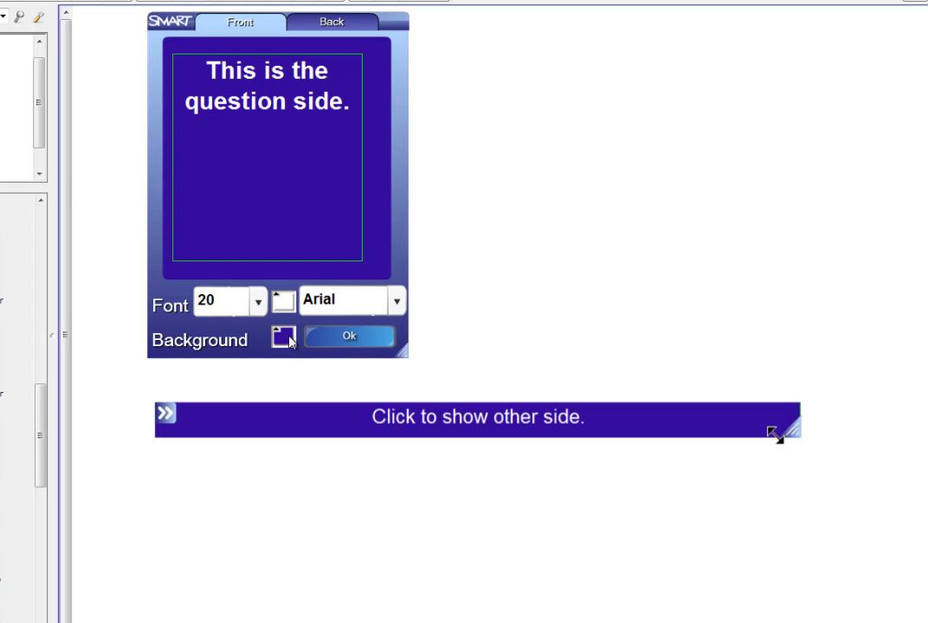
{"action": "left_click", "coordinate": [284, 335]}
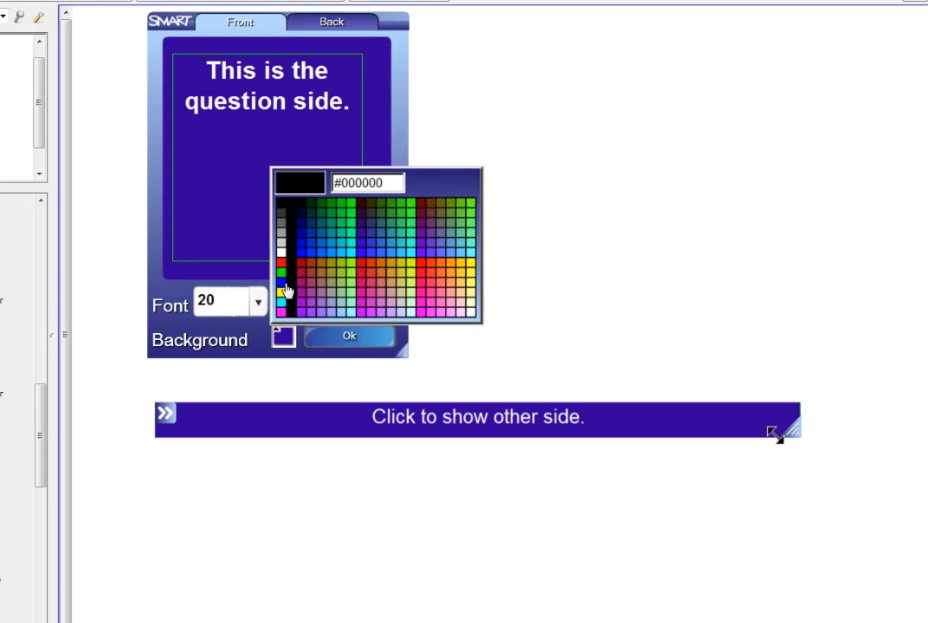
{"action": "left_click", "coordinate": [280, 291]}
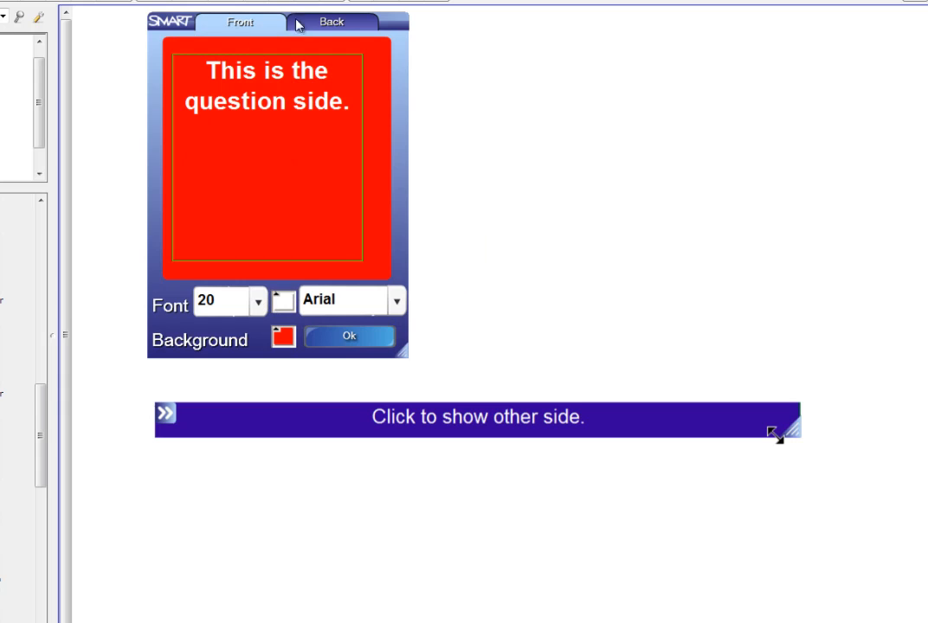
Set the back text to 'this is the answer' on blue and confirm, placing the red question card.
{"action": "left_click", "coordinate": [331, 22]}
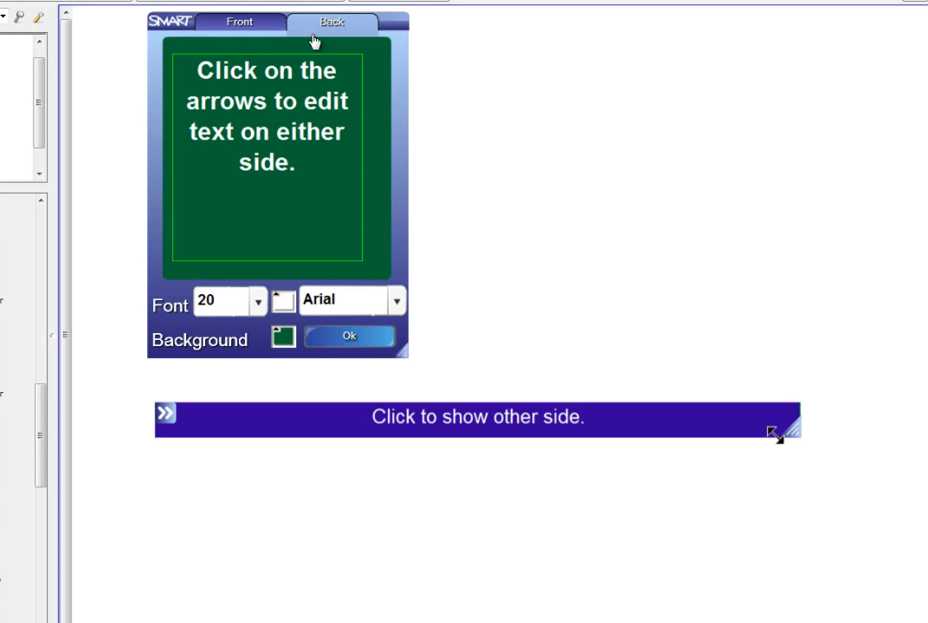
{"action": "triple_click", "coordinate": [266, 118]}
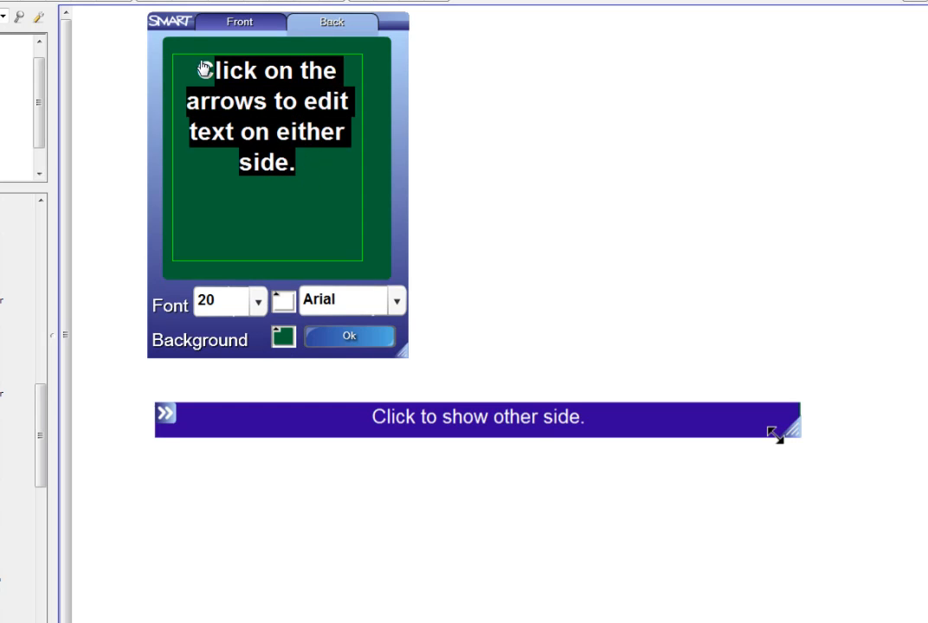
{"action": "type", "text": "this is the answer"}
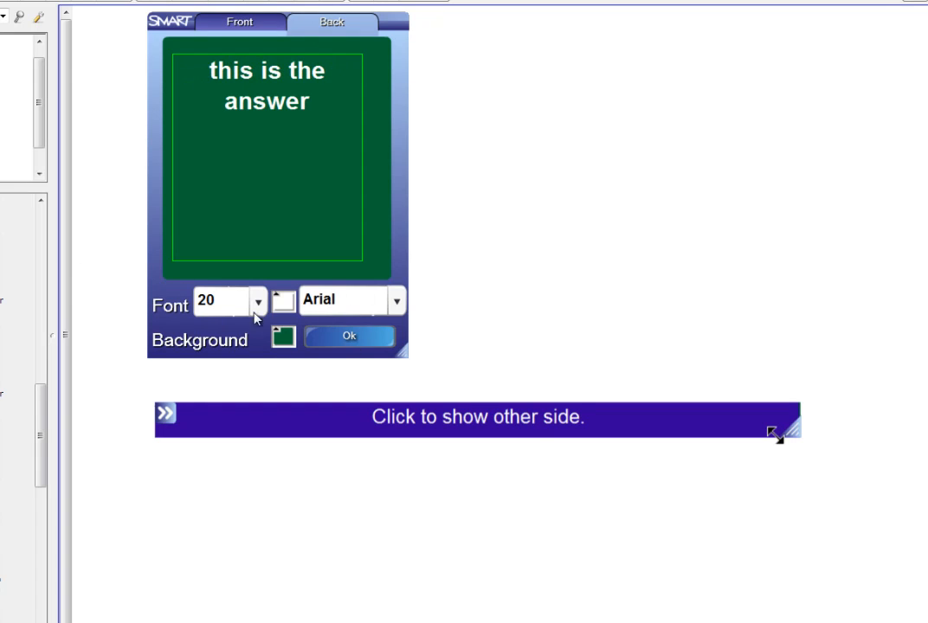
{"action": "left_click", "coordinate": [282, 336]}
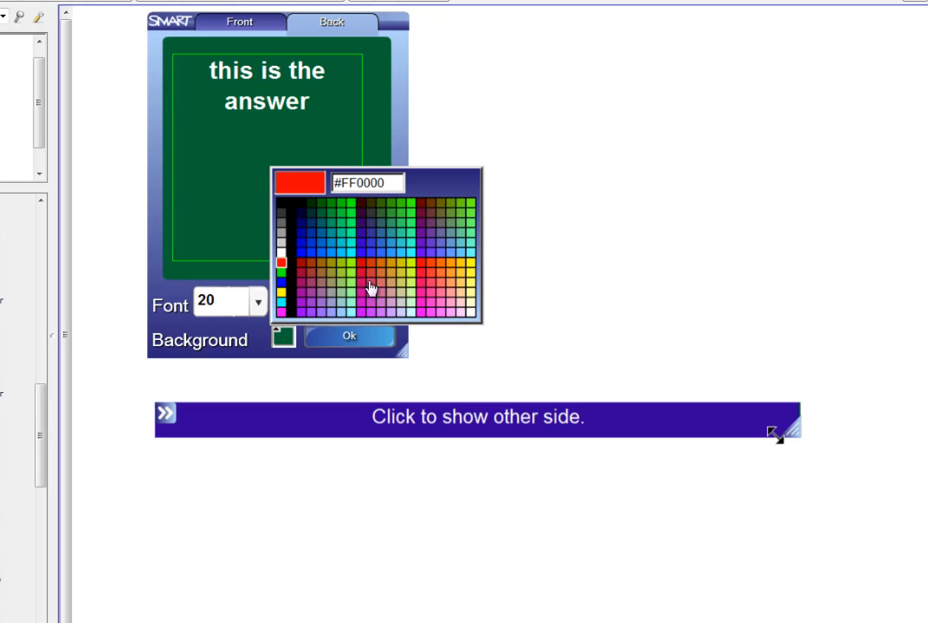
{"action": "mouse_move", "coordinate": [372, 298]}
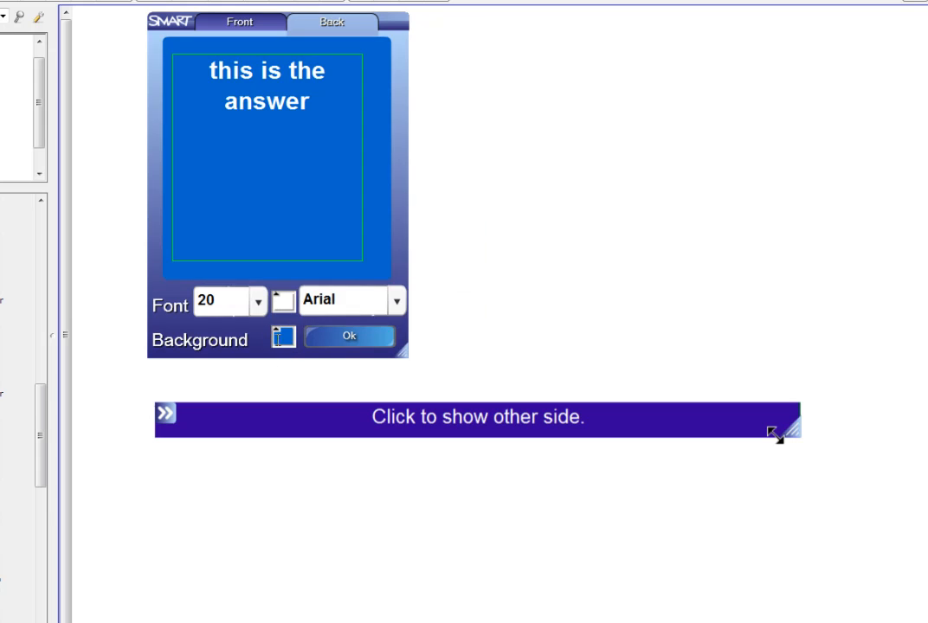
{"action": "left_click", "coordinate": [348, 336]}
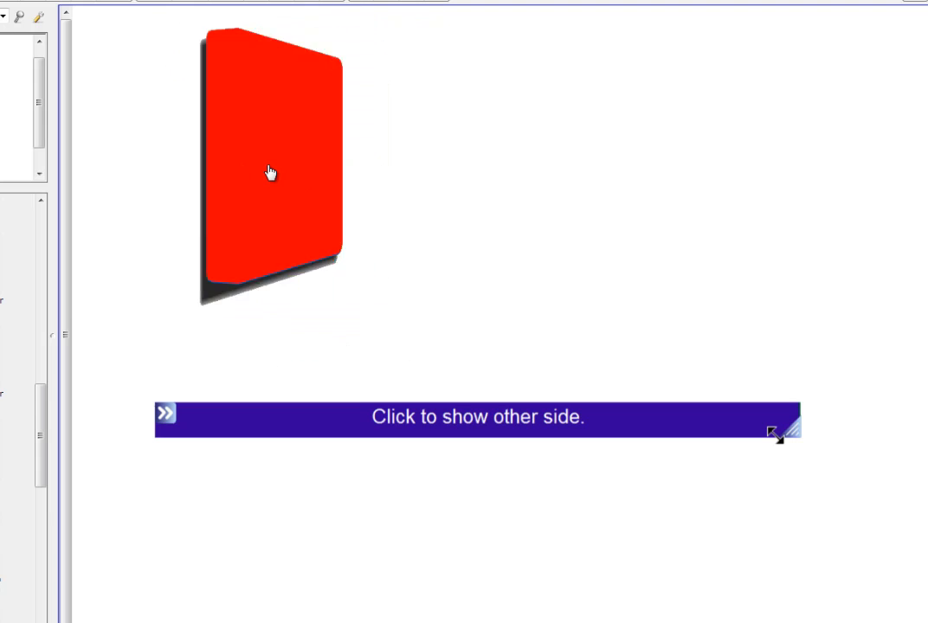
{"action": "left_click", "coordinate": [478, 416]}
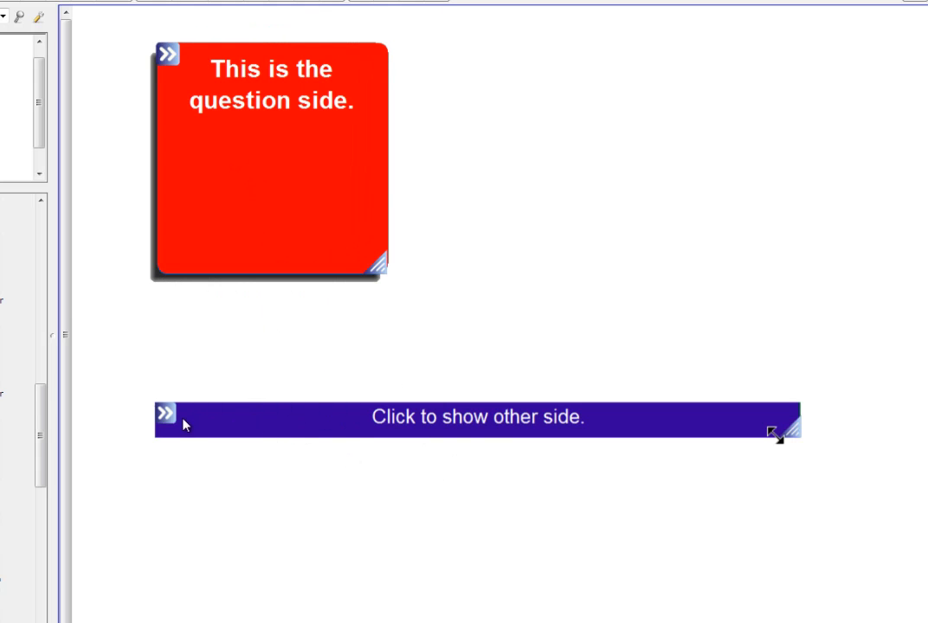
{"action": "mouse_move", "coordinate": [172, 413]}
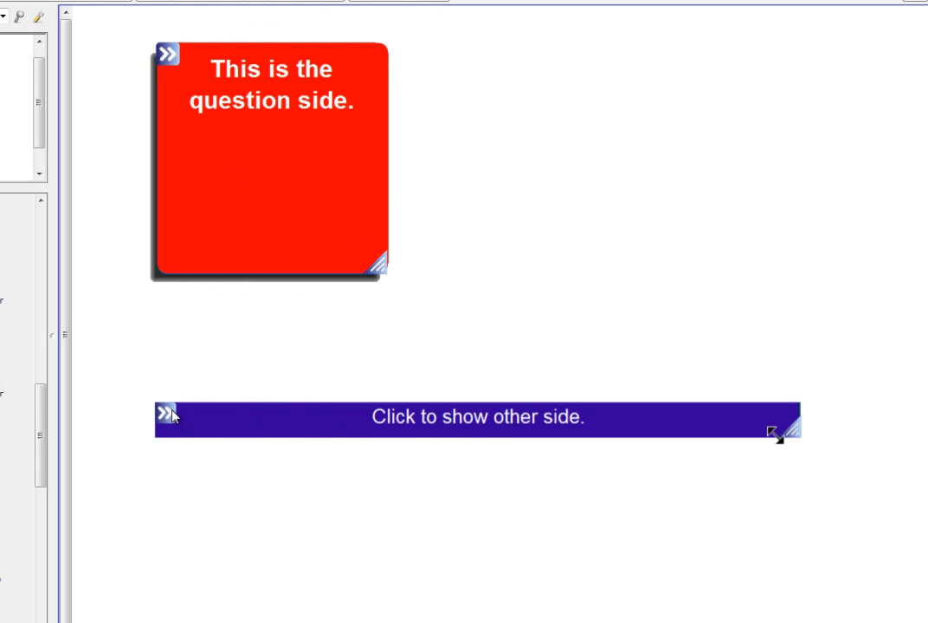
Replace the long flipper's text with 'type' and confirm.
{"action": "double_click", "coordinate": [478, 415]}
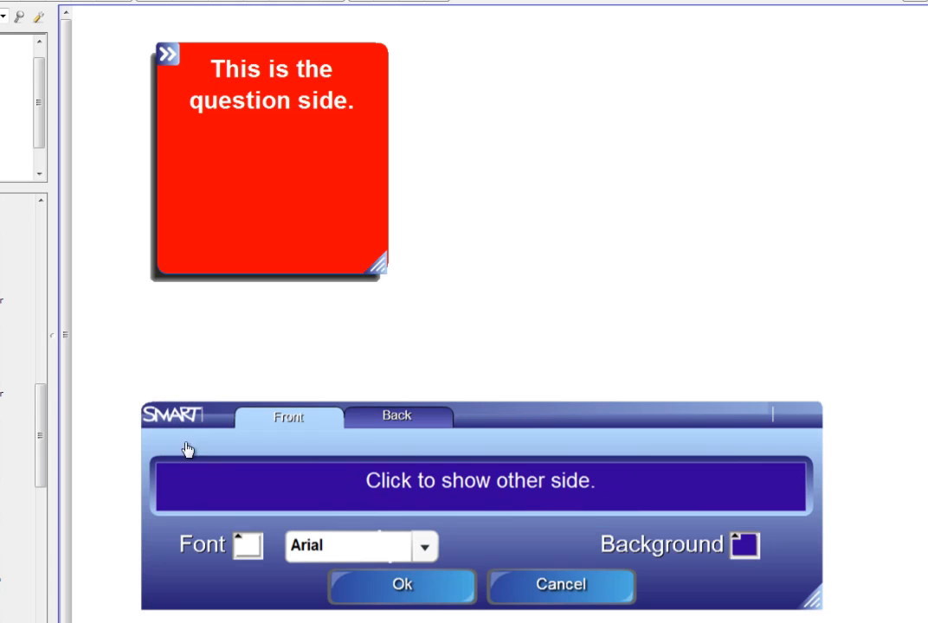
{"action": "mouse_move", "coordinate": [395, 568]}
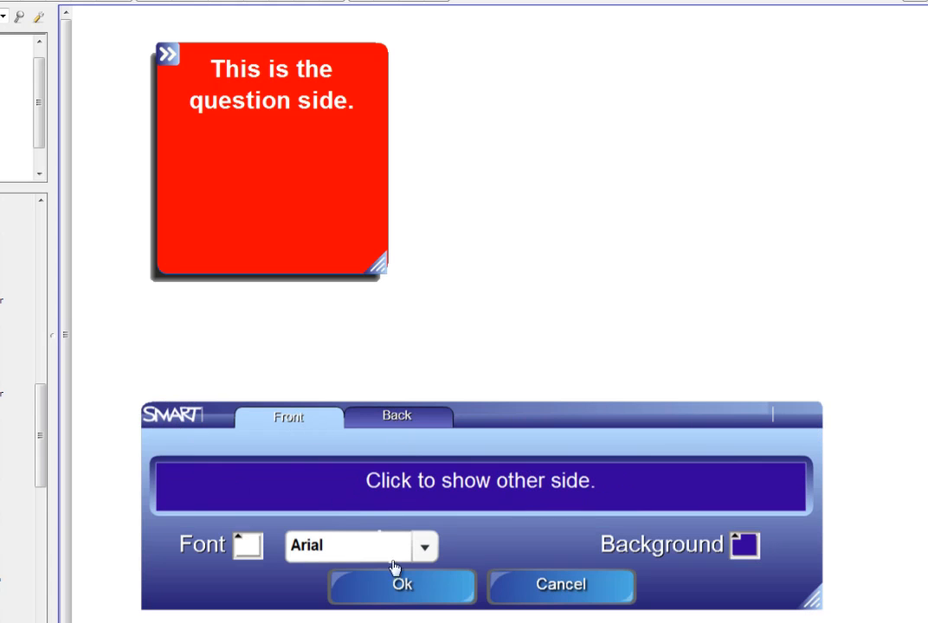
{"action": "mouse_move", "coordinate": [684, 571]}
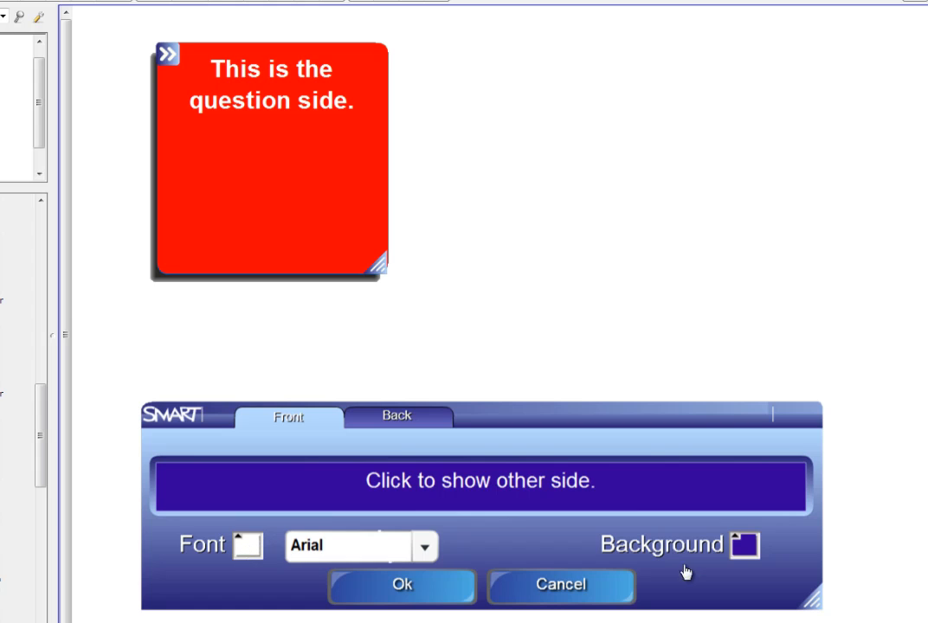
{"action": "double_click", "coordinate": [464, 481]}
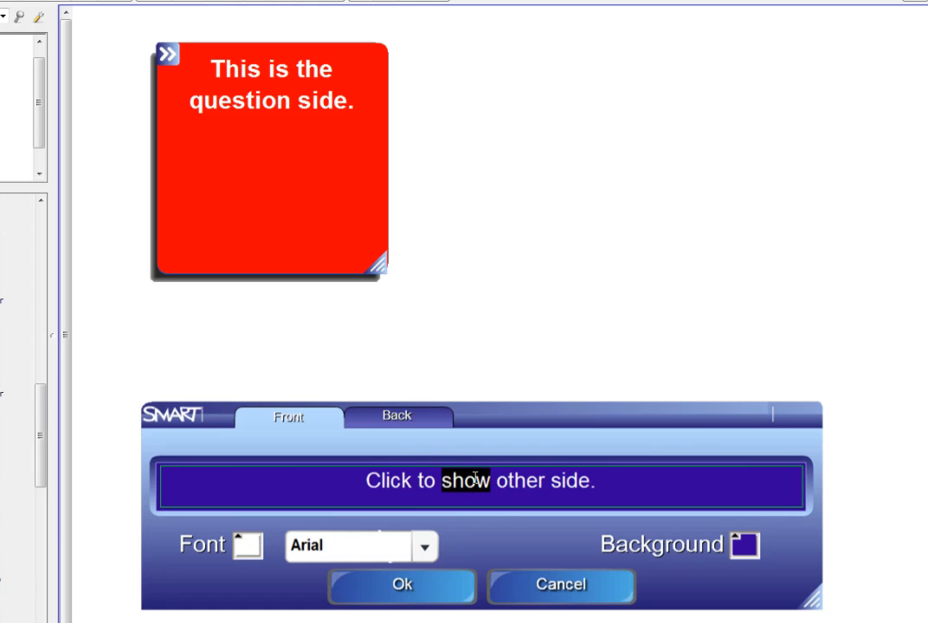
{"action": "type", "text": "t"}
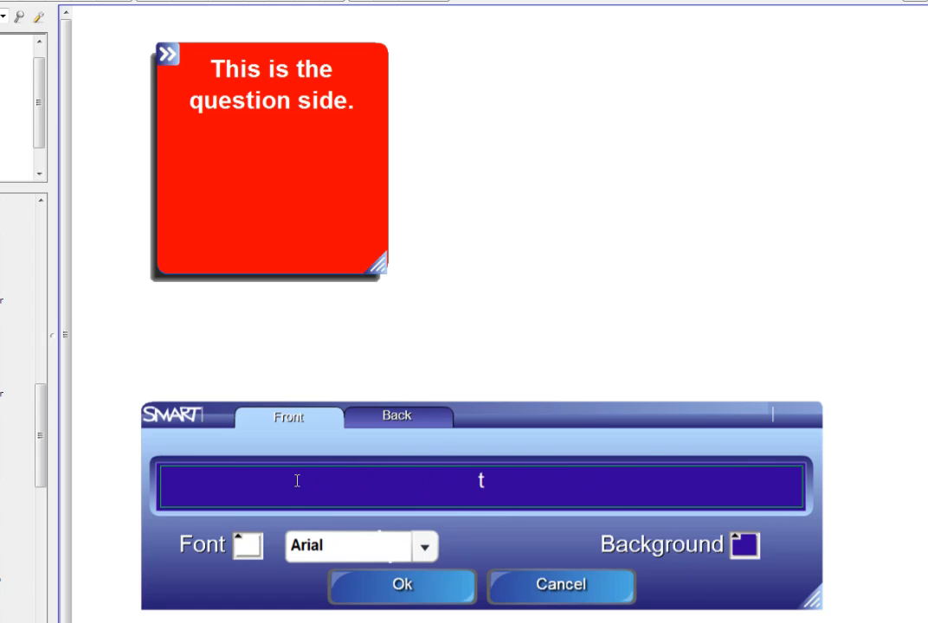
{"action": "type", "text": "ype"}
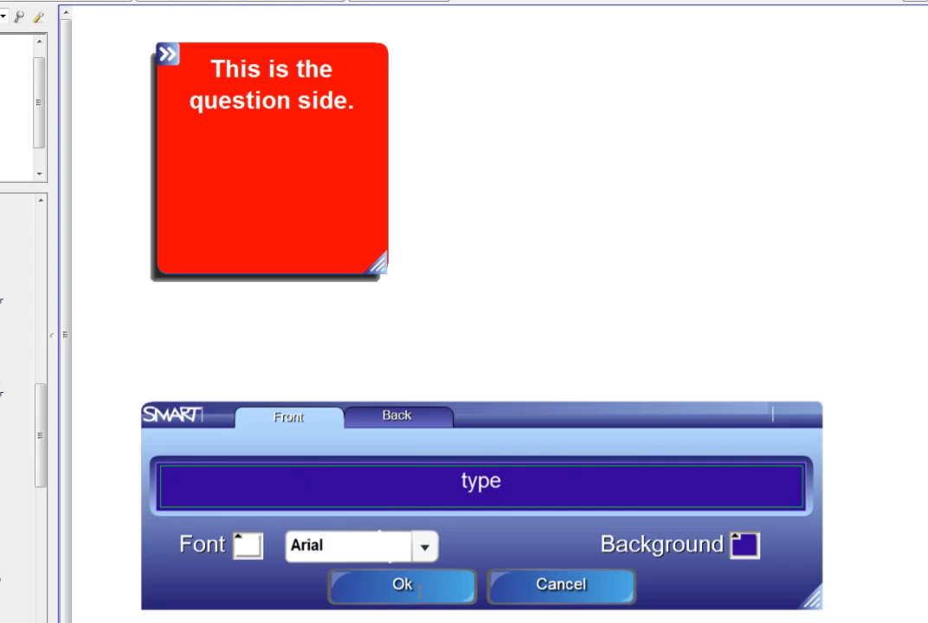
{"action": "left_click", "coordinate": [402, 585]}
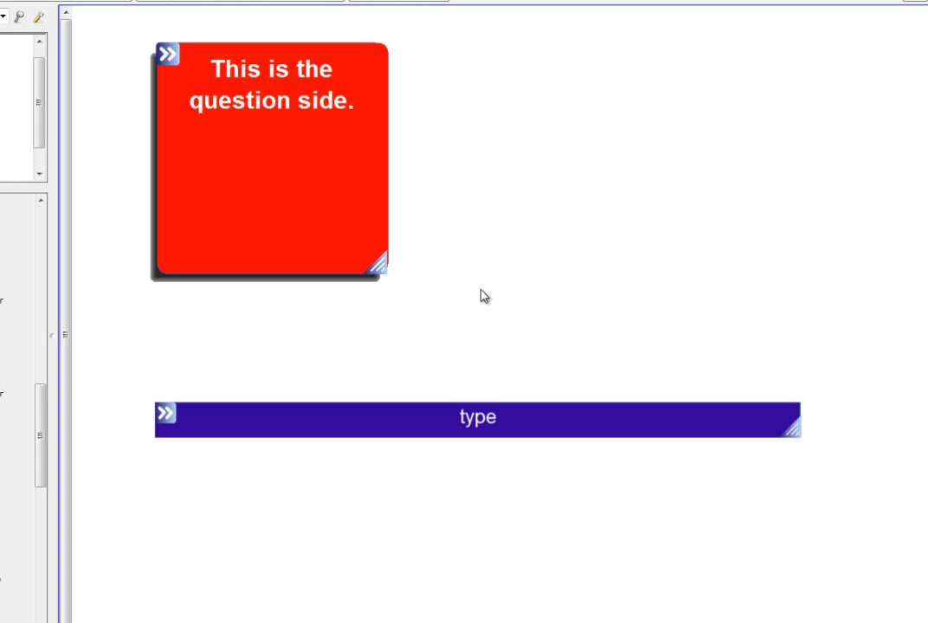
{"action": "mouse_move", "coordinate": [478, 316]}
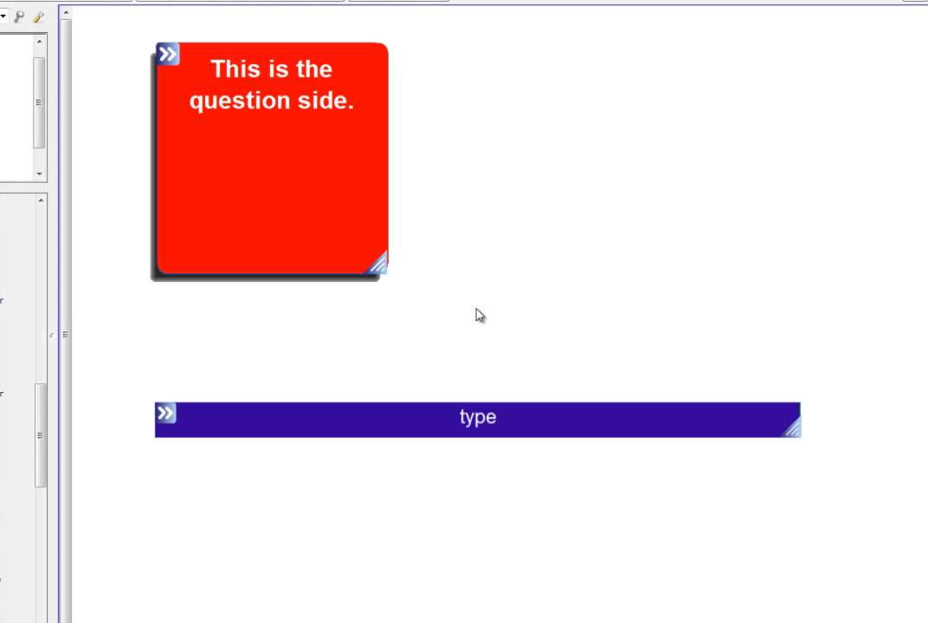